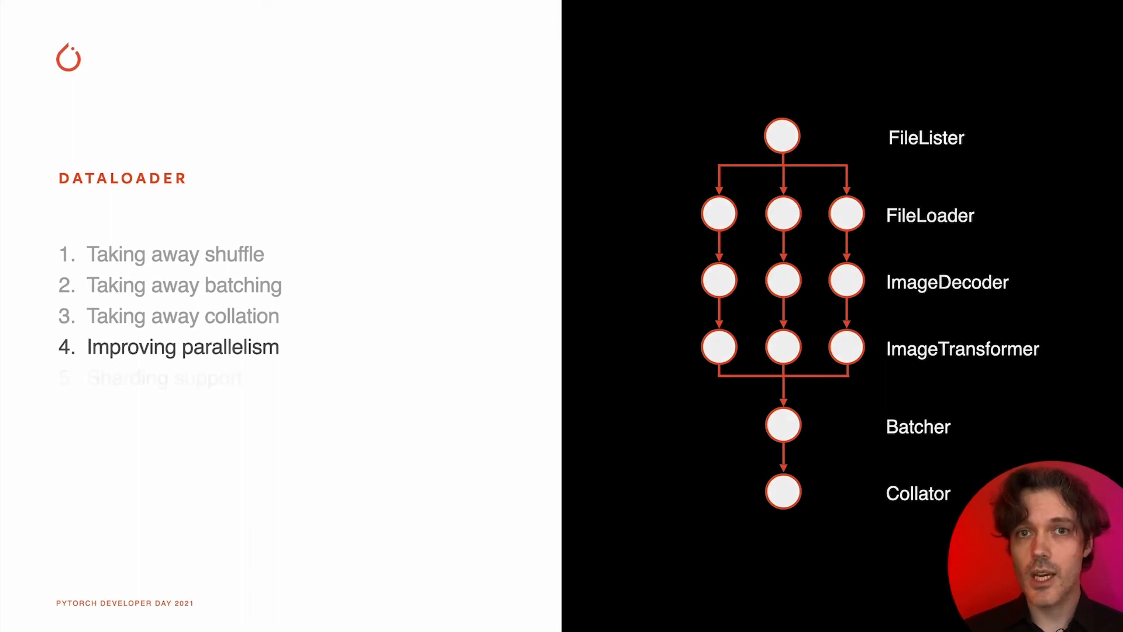
{"action": "key", "text": "right"}
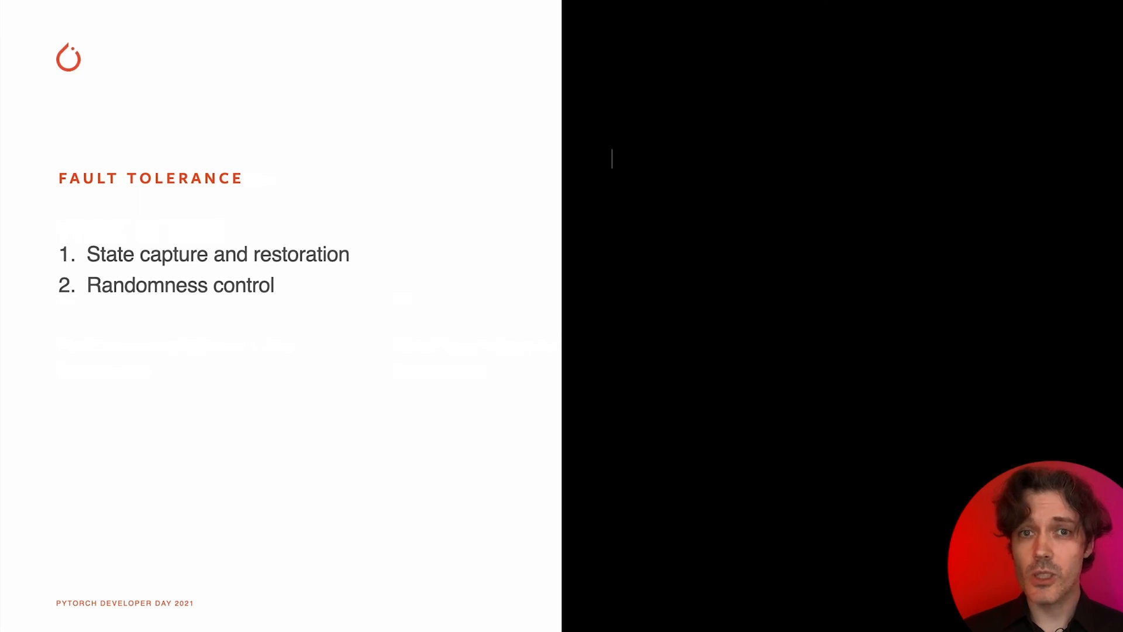
{"action": "key", "text": "Right"}
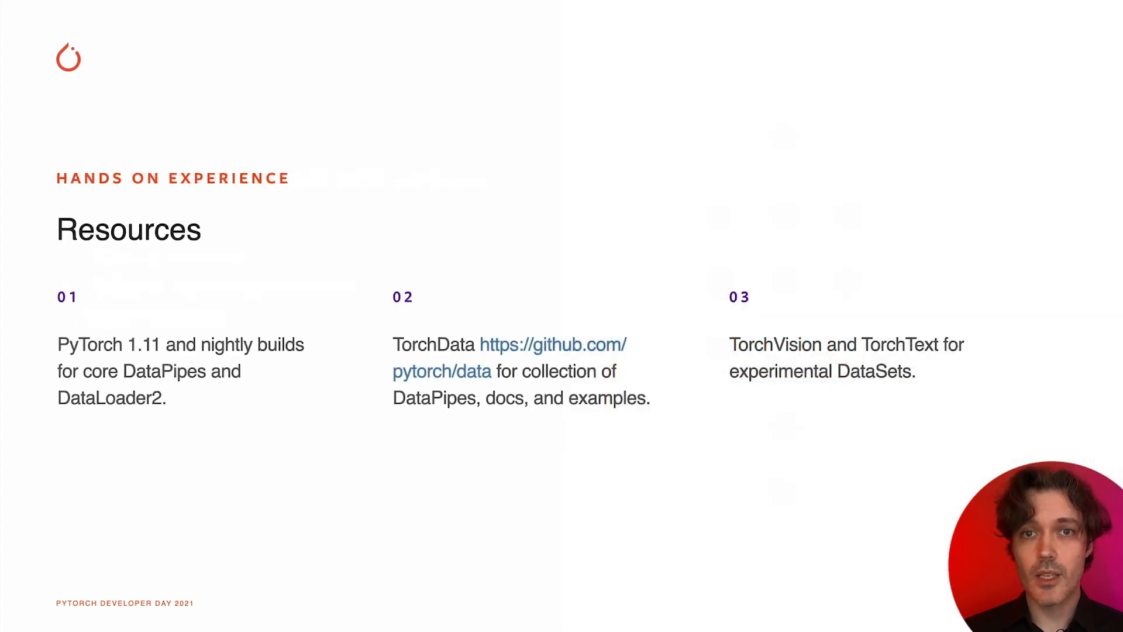